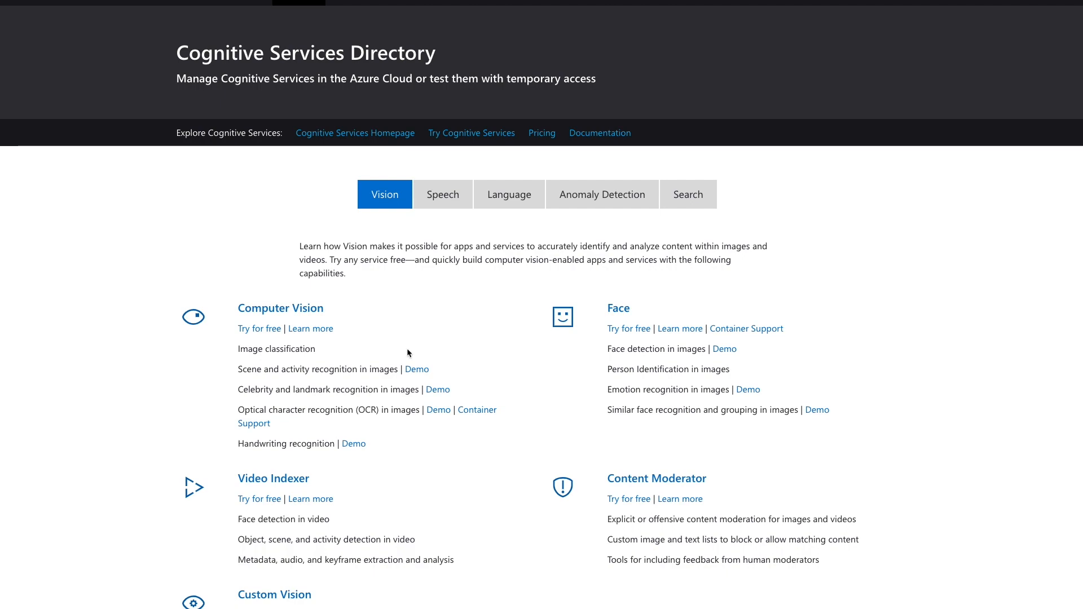
Open the OCR in images demo showing the whiteboard read as 'Hello / My name / is Misty'
{"action": "left_click", "coordinate": [438, 410]}
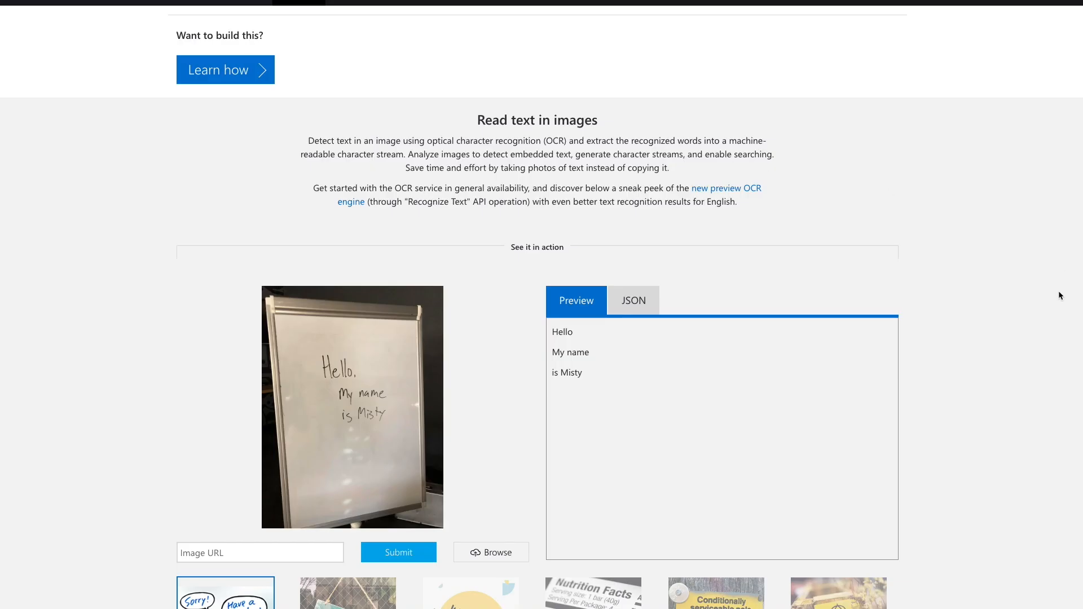